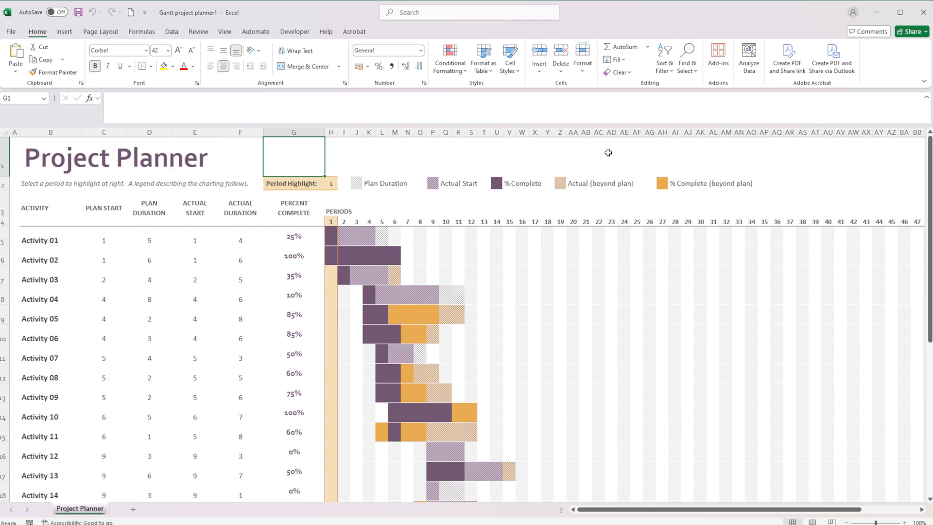
mouse_move(440, 179)
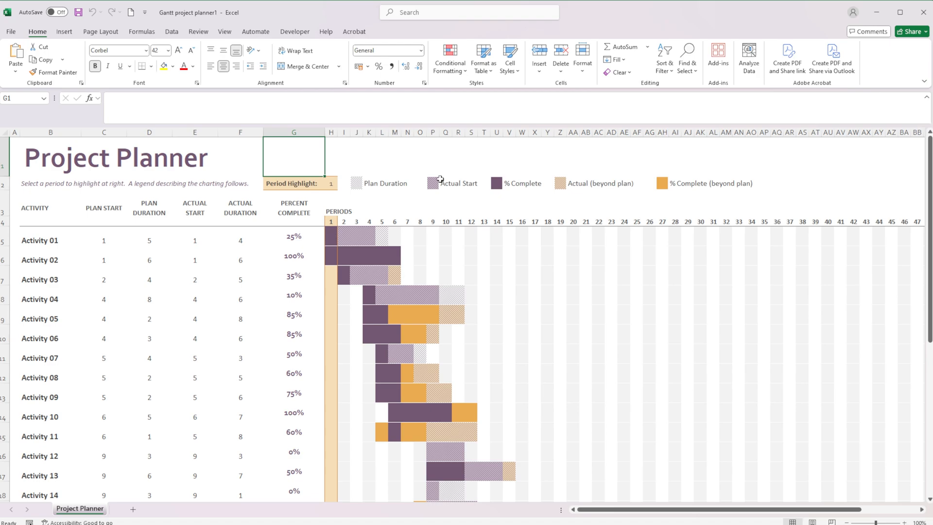
mouse_move(288, 184)
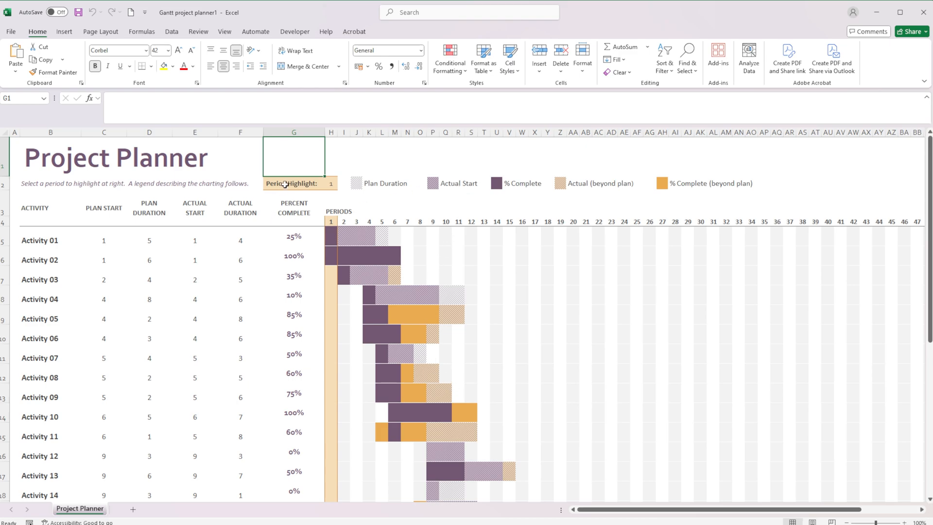
mouse_move(334, 148)
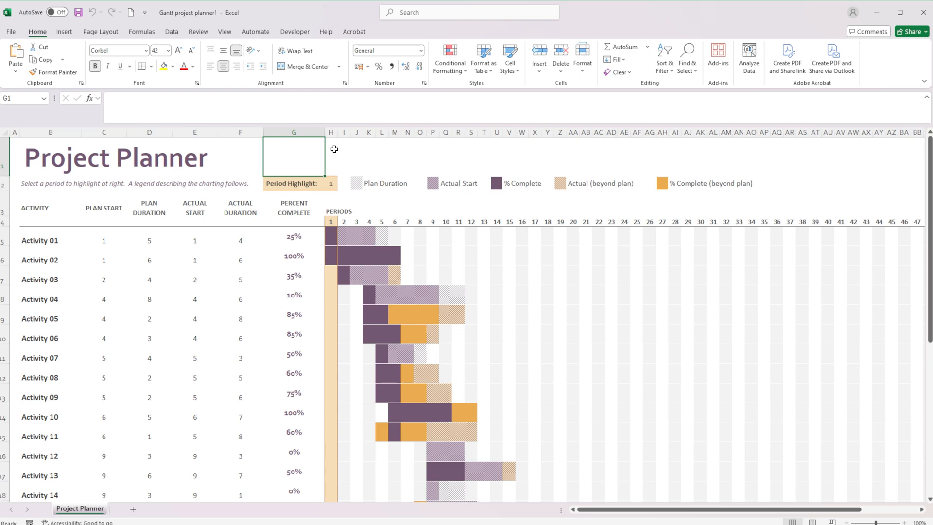
mouse_move(367, 146)
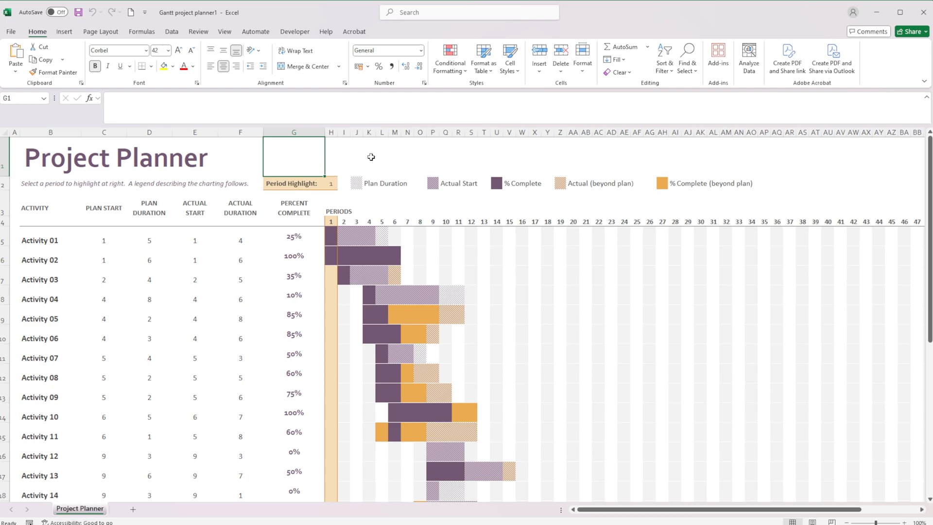
mouse_move(352, 162)
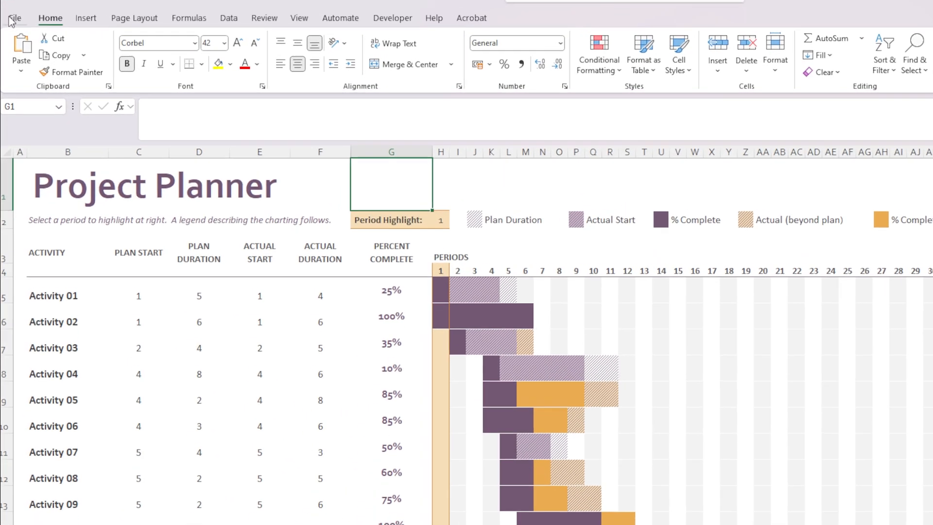
Go to the File page with new, recent, save and export options
click(15, 17)
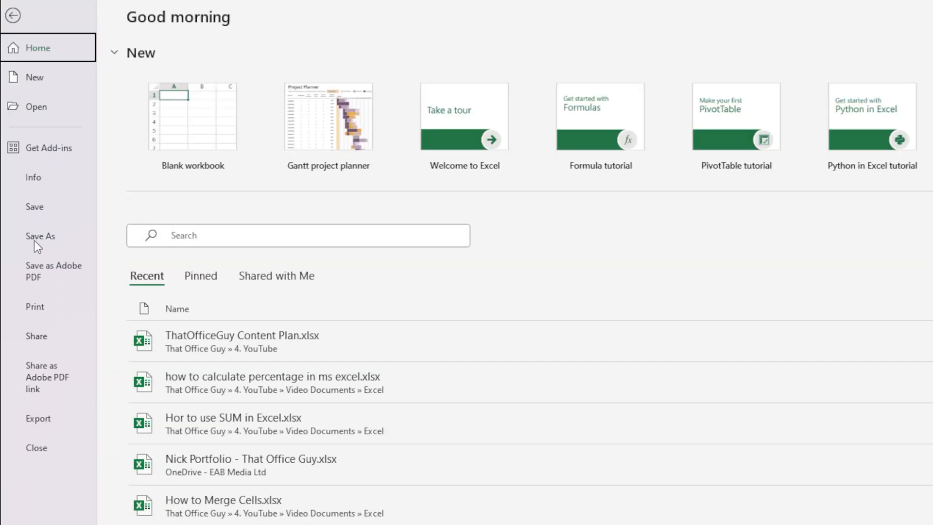
mouse_move(57, 282)
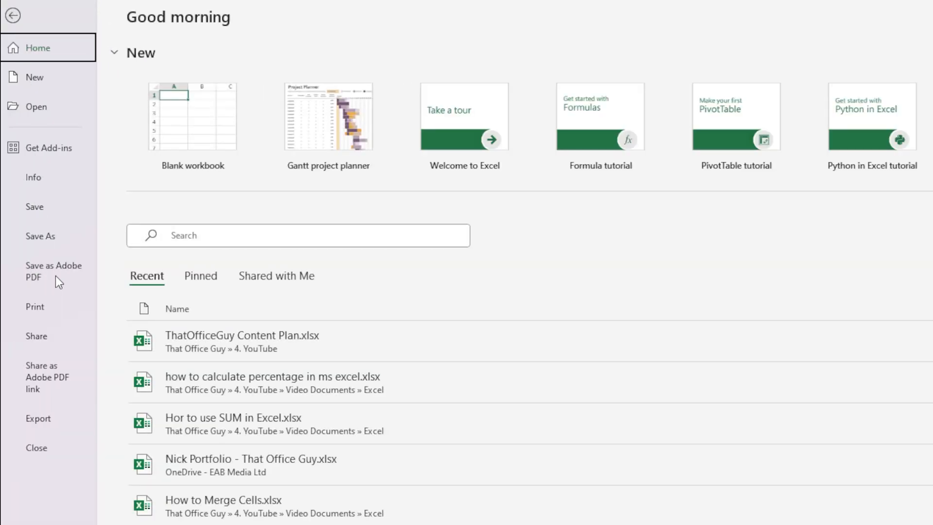
mouse_move(55, 290)
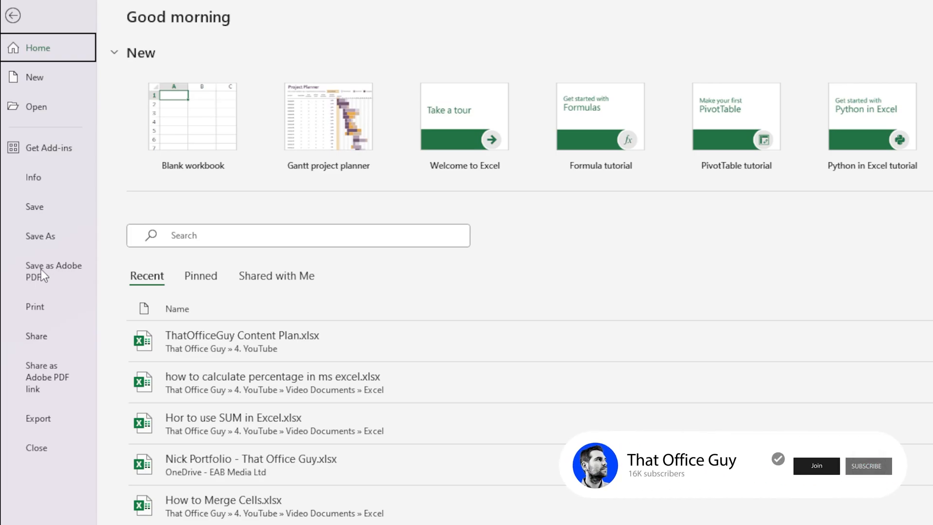
Start Save as Adobe PDF and keep converting only the Project Planner sheet
click(53, 271)
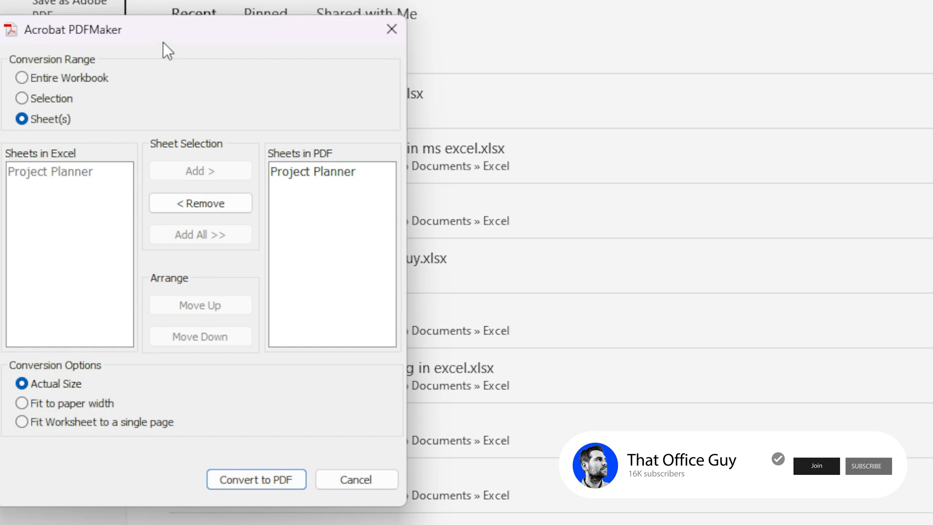
mouse_move(222, 370)
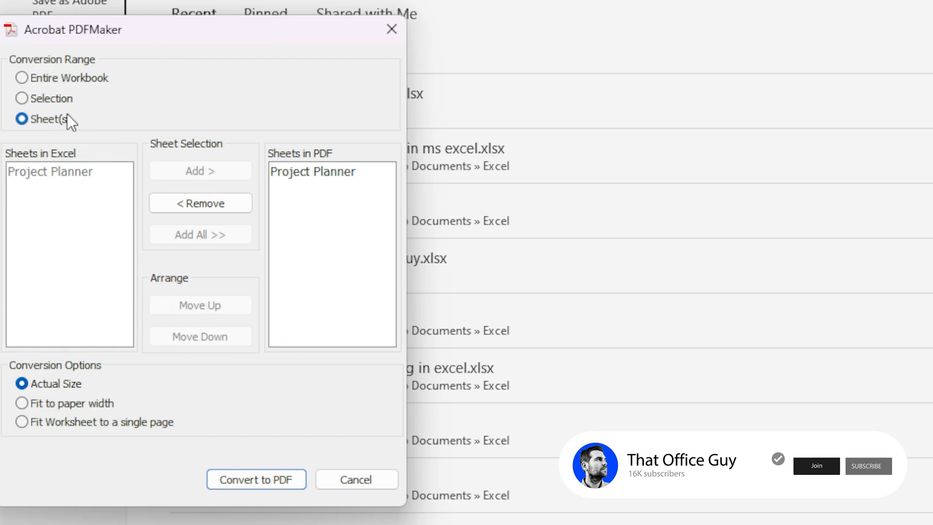
click(22, 78)
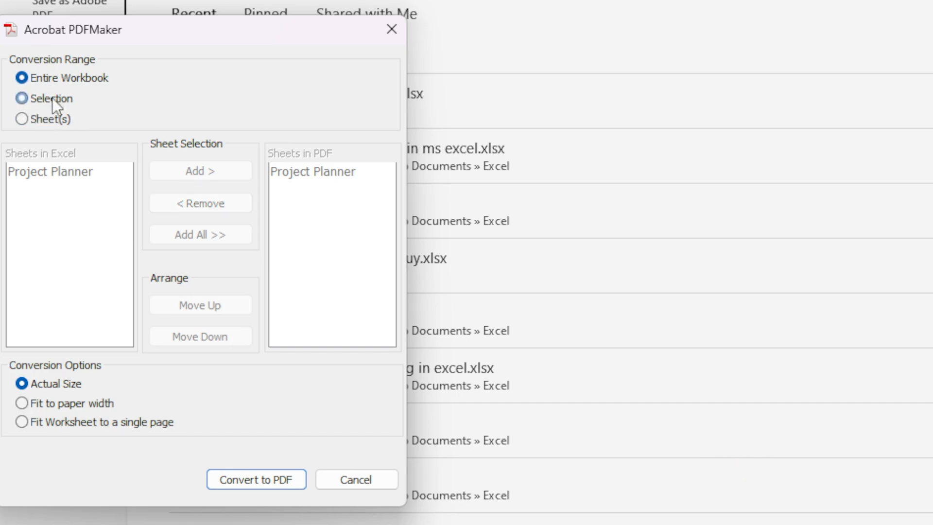
click(23, 119)
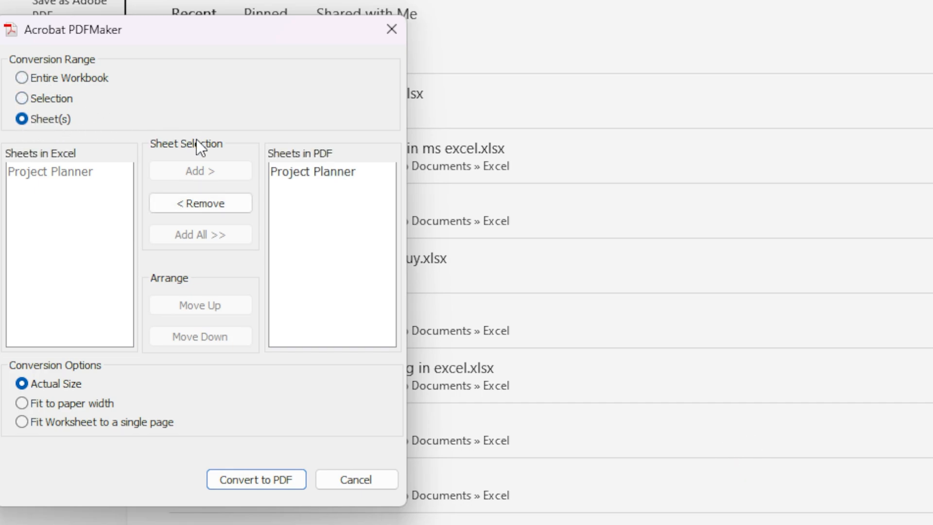
mouse_move(264, 401)
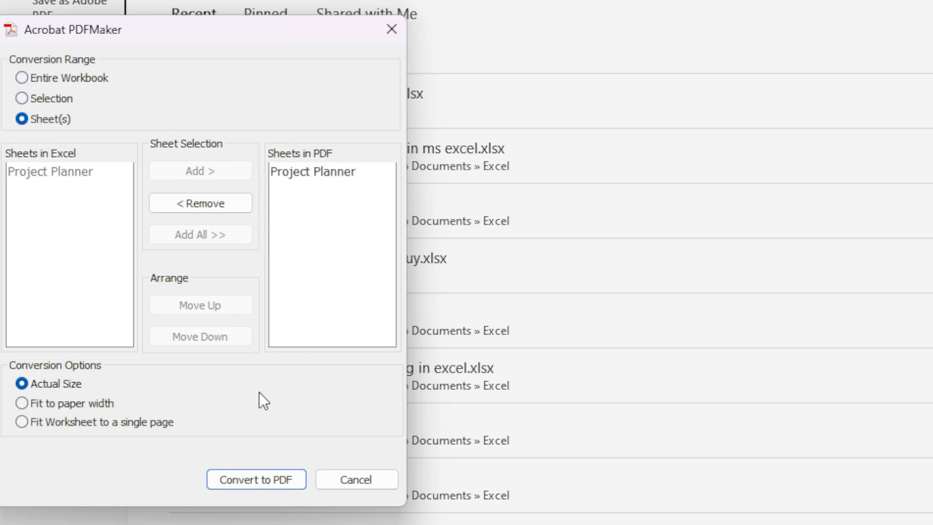
mouse_move(354, 408)
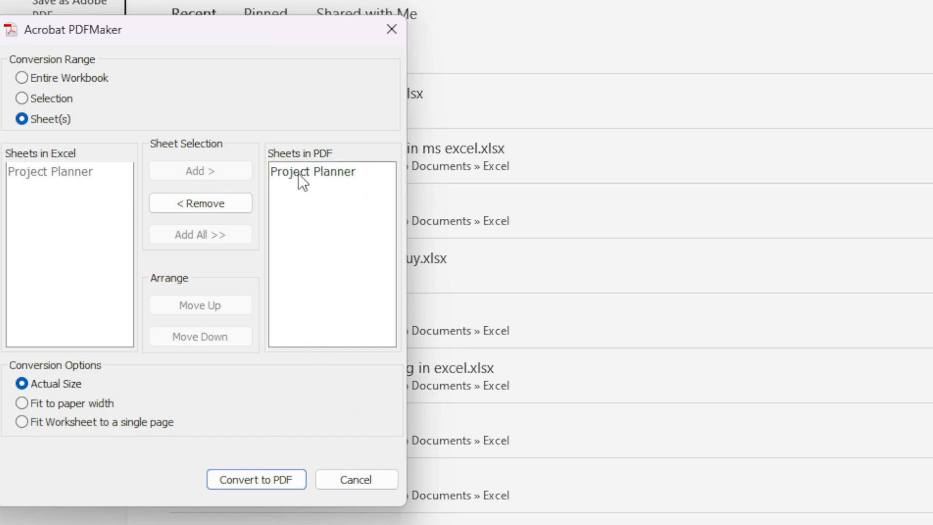
mouse_move(328, 195)
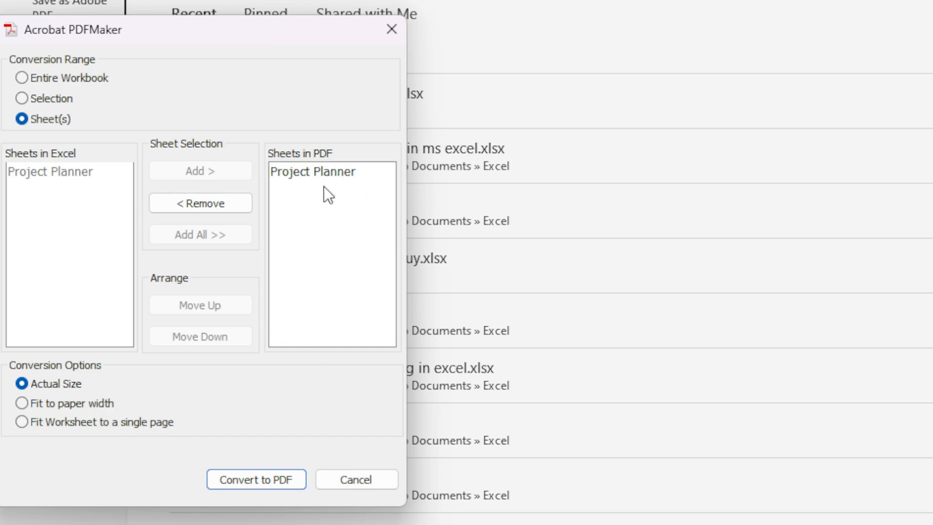
mouse_move(75, 401)
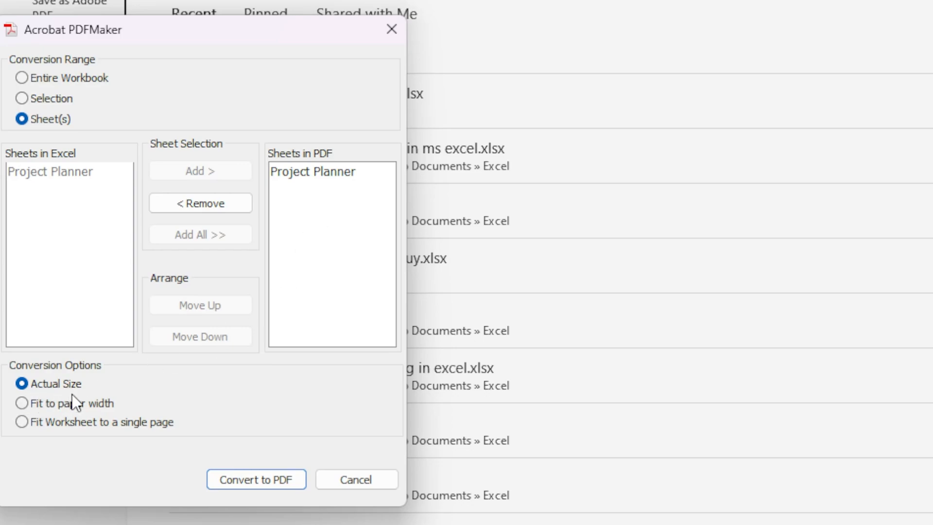
Try the page-fit options and settle on fitting the worksheet to the paper width
click(22, 402)
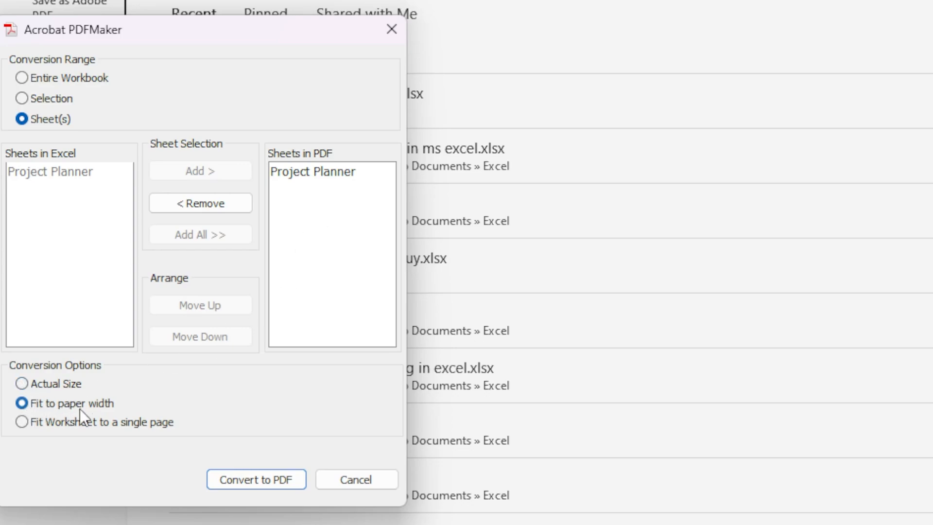
click(23, 421)
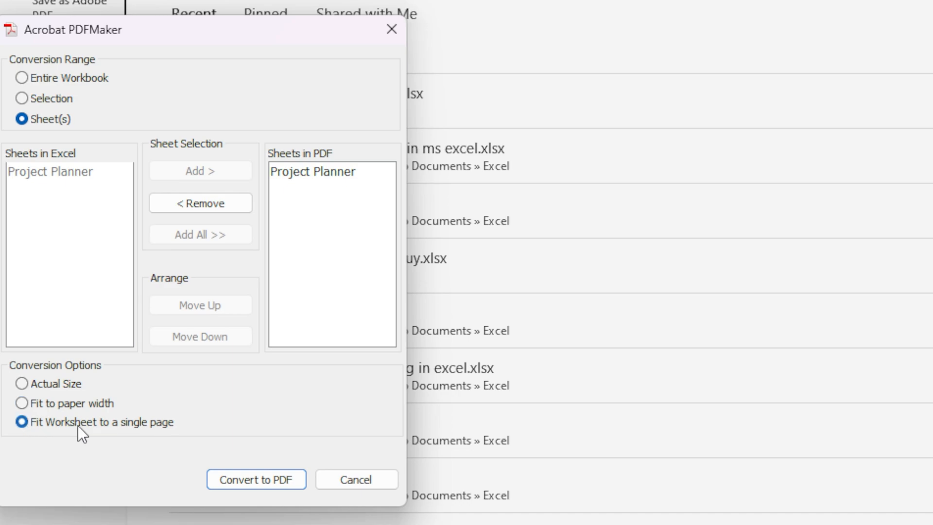
mouse_move(365, 431)
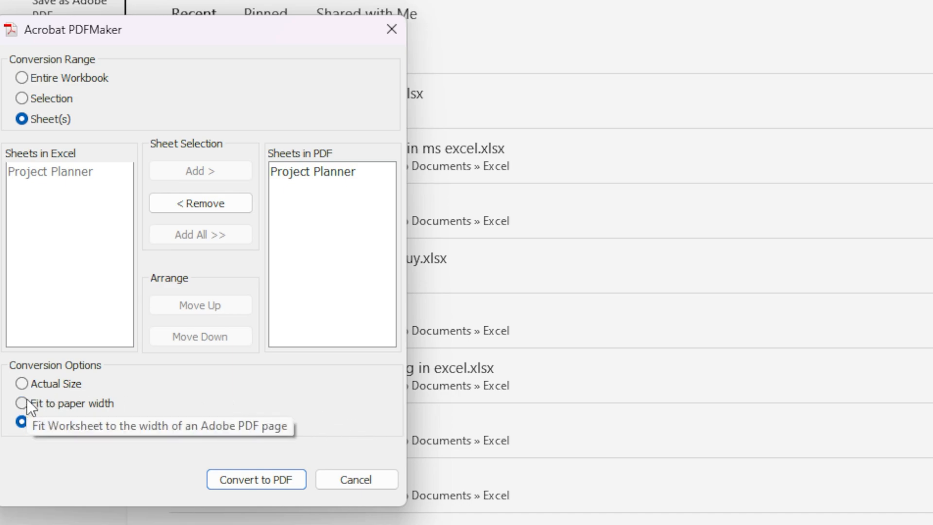
click(22, 383)
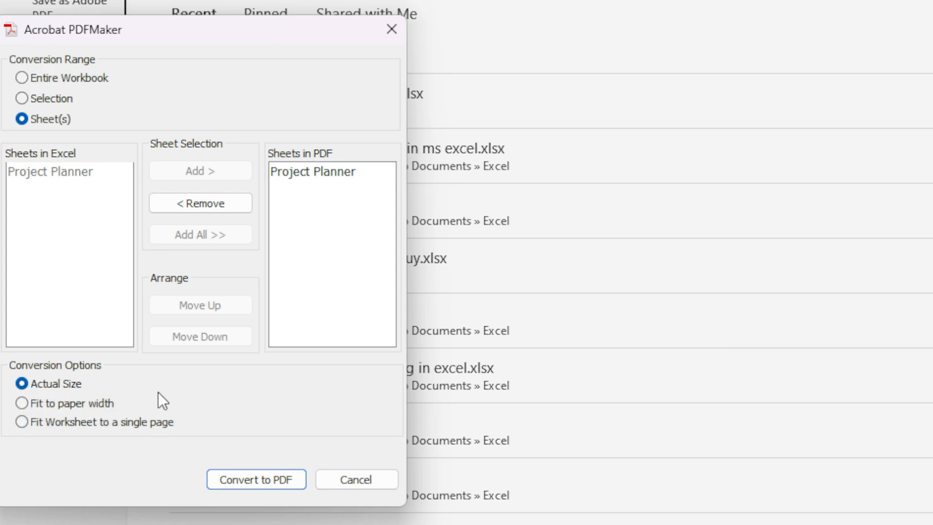
mouse_move(23, 410)
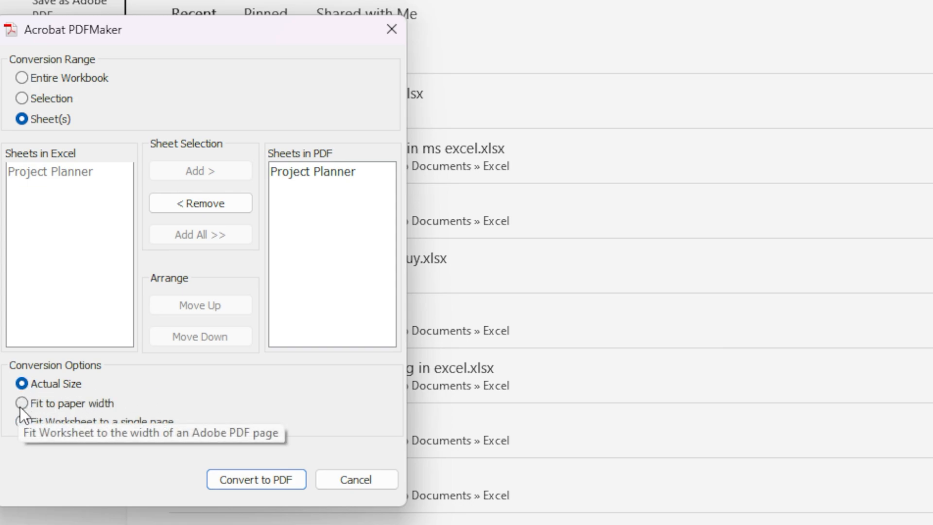
click(23, 402)
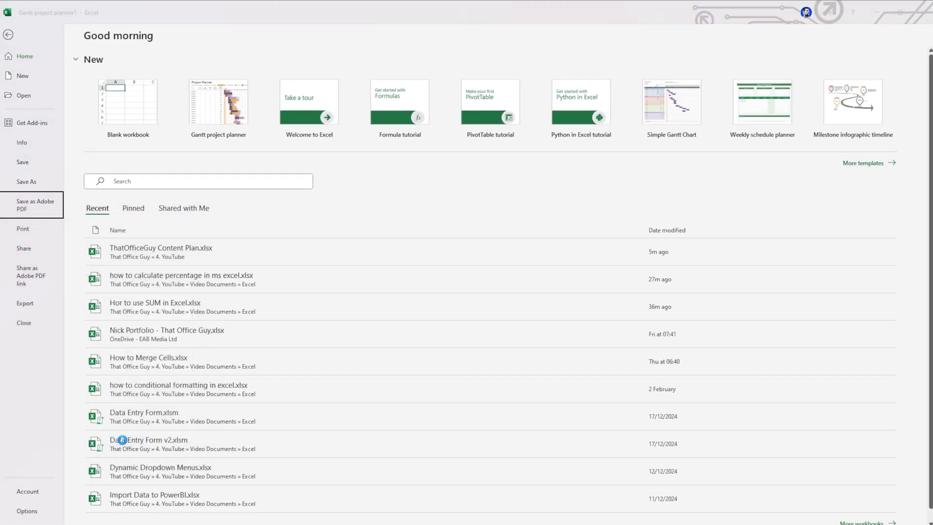
Convert to PDF and save it as Gantt project planner1.pdf in Downloads
click(35, 205)
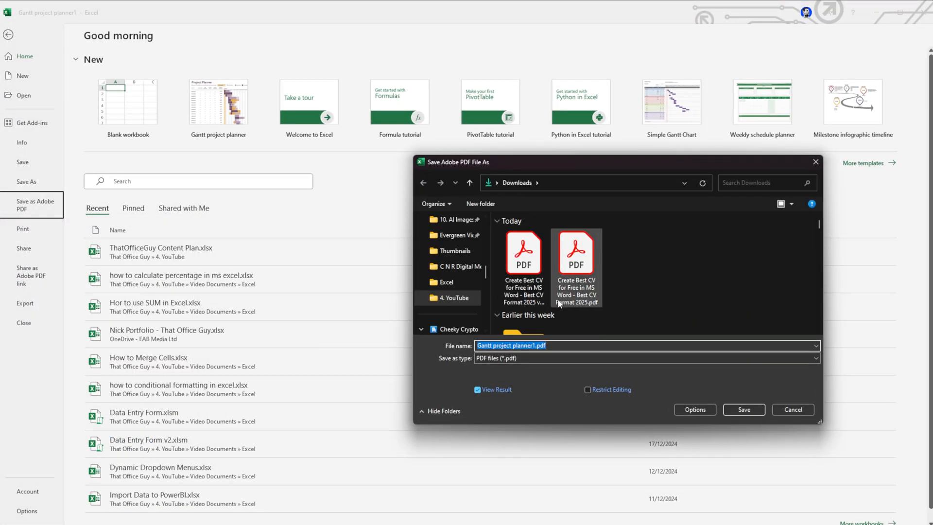
mouse_move(725, 423)
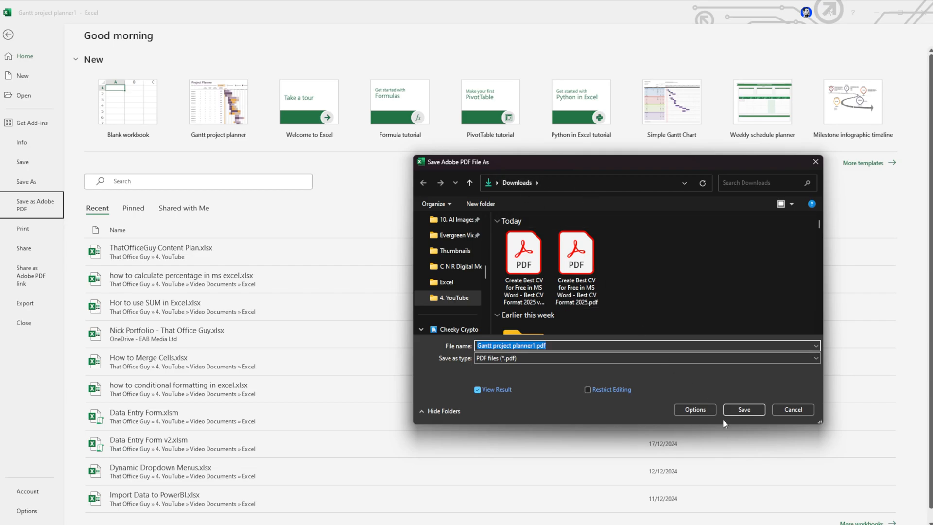
click(744, 410)
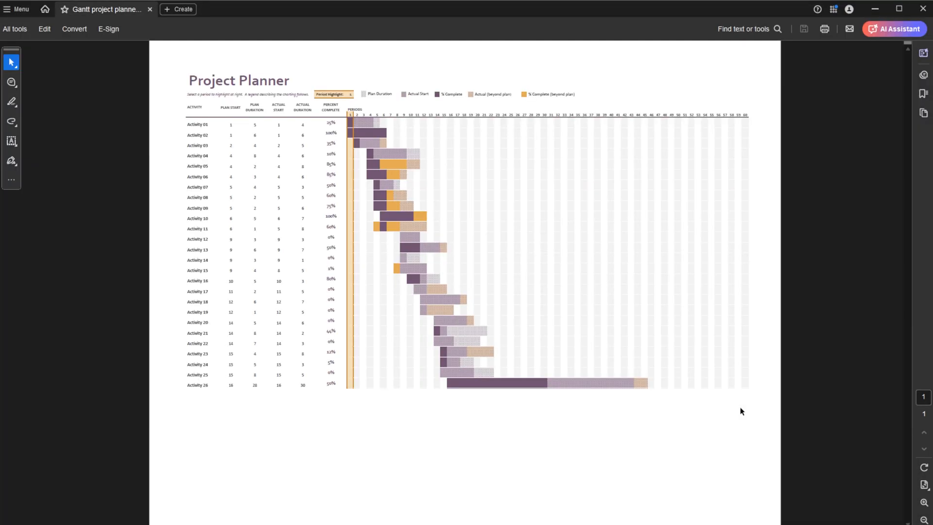
mouse_move(156, 140)
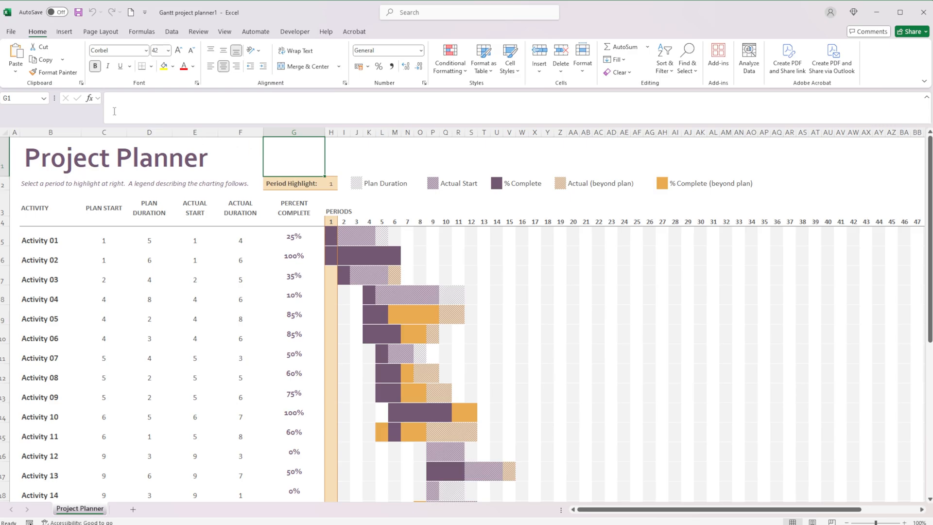
Reach the Save As dialog proposing Gantt project planner1.xlsx
click(11, 31)
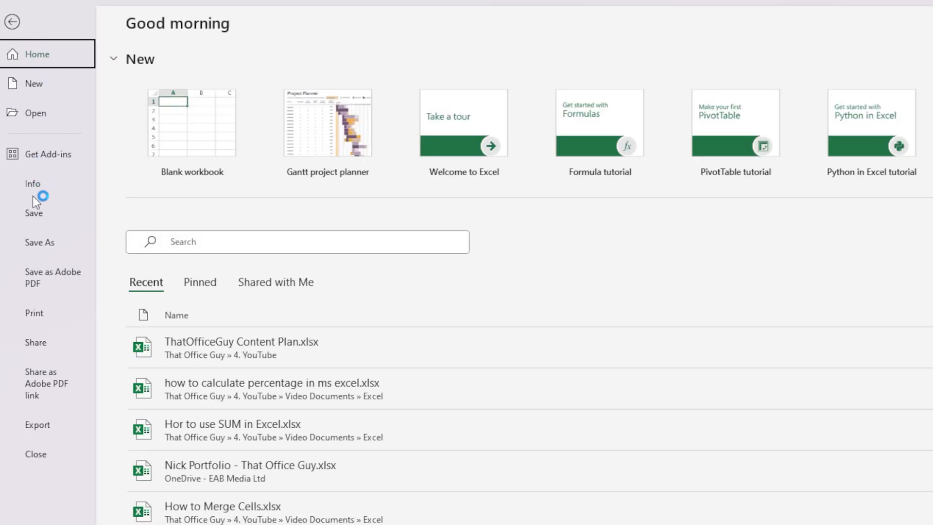
click(39, 242)
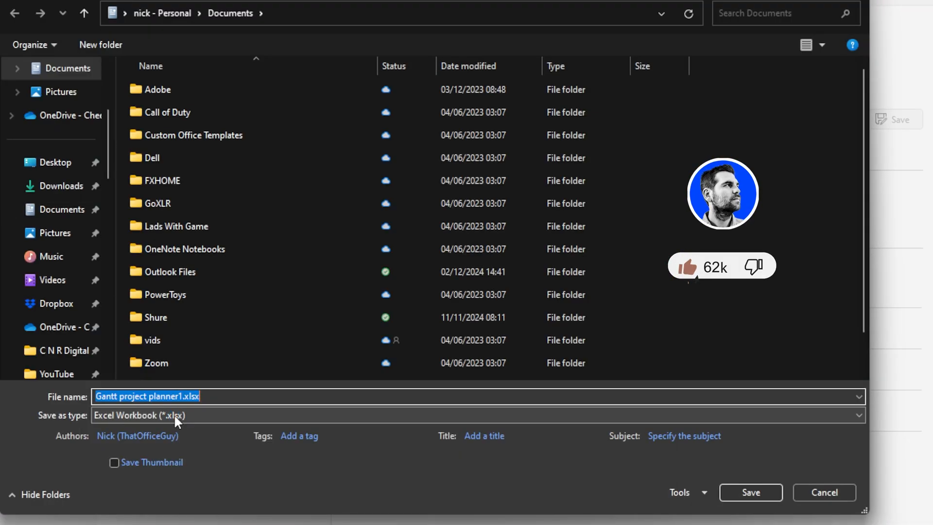
Point the Save As dialog at Downloads and list the available file types
click(61, 186)
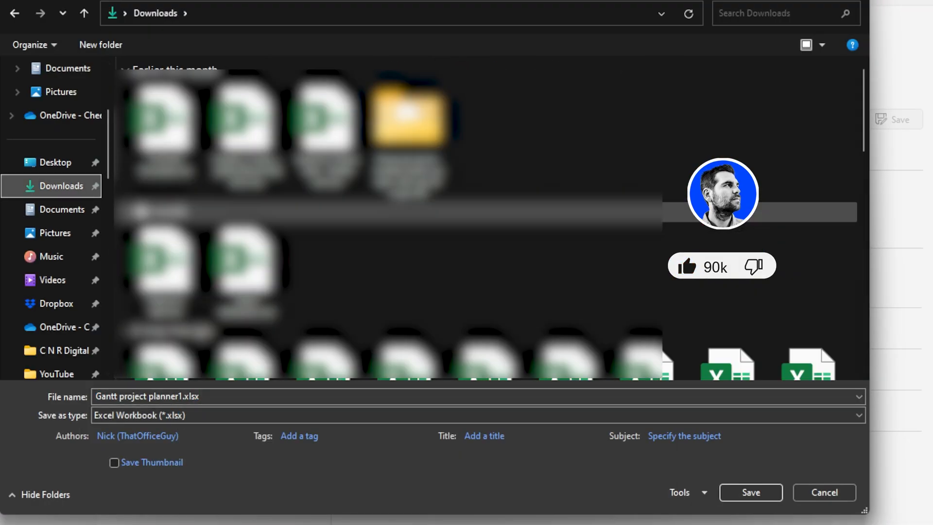
scroll(up, 3)
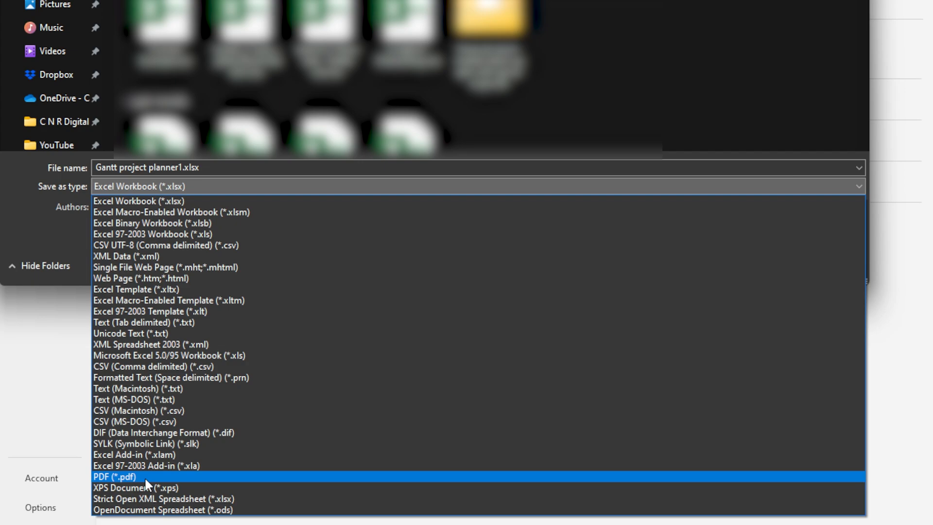
Save a PDF copy named Gantt project planner1 2.pdf, then save the workbook with Ctrl+S
click(115, 476)
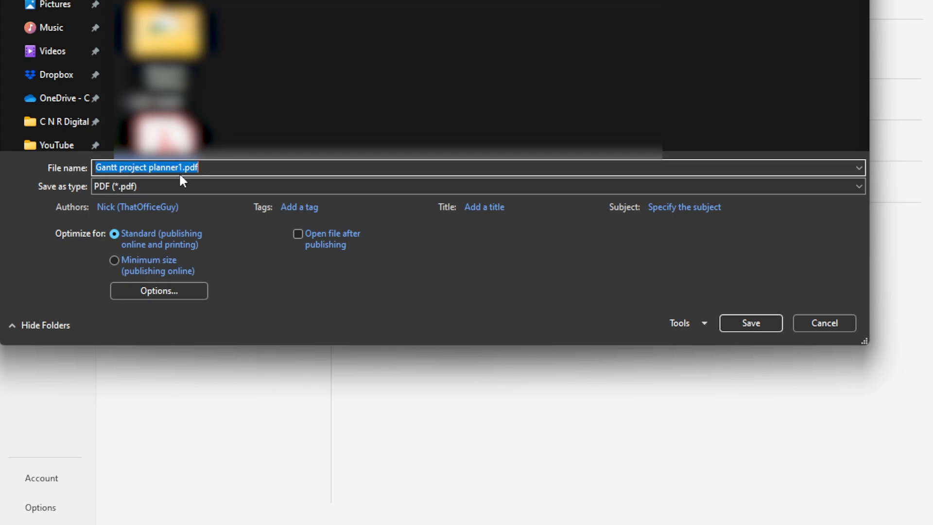
text(2)
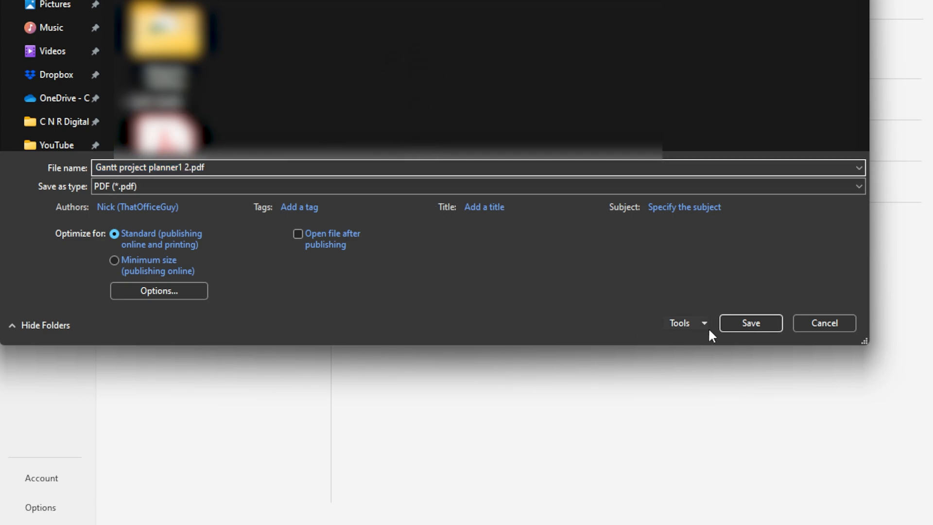
click(750, 323)
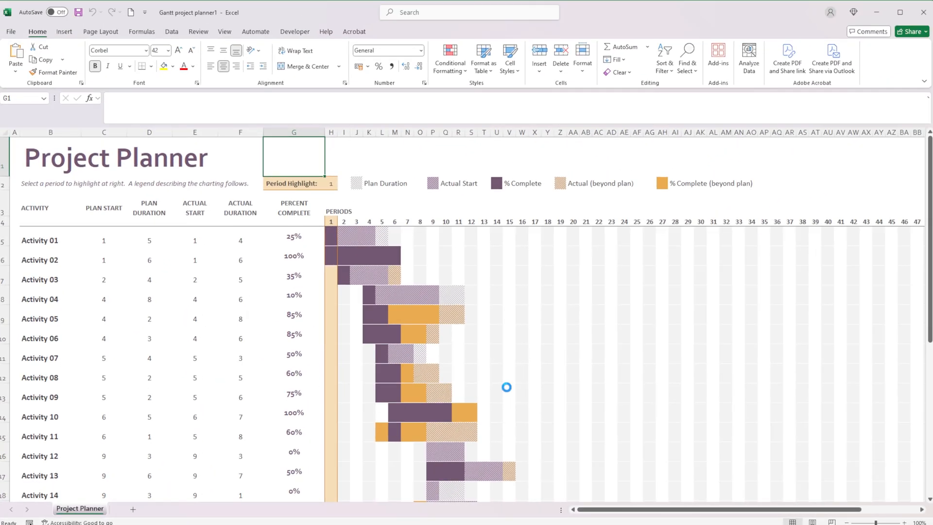
key(ctrl+s)
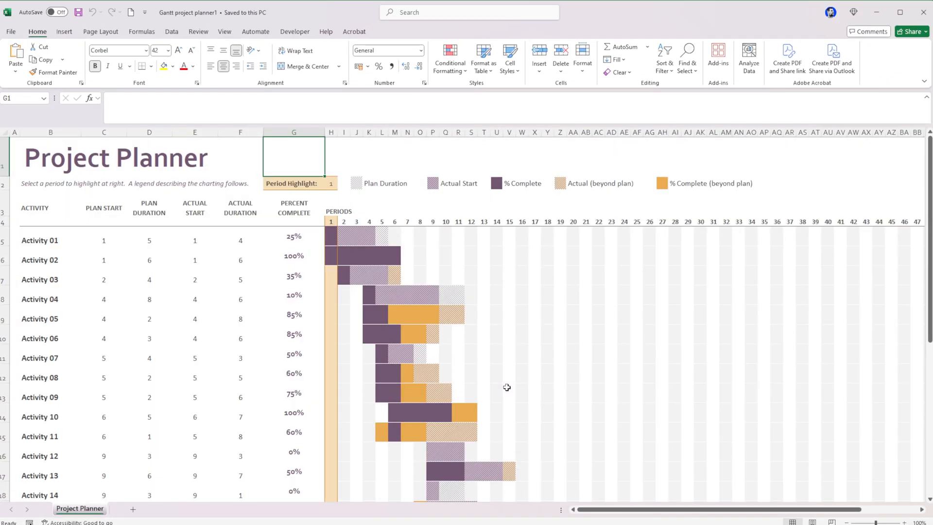